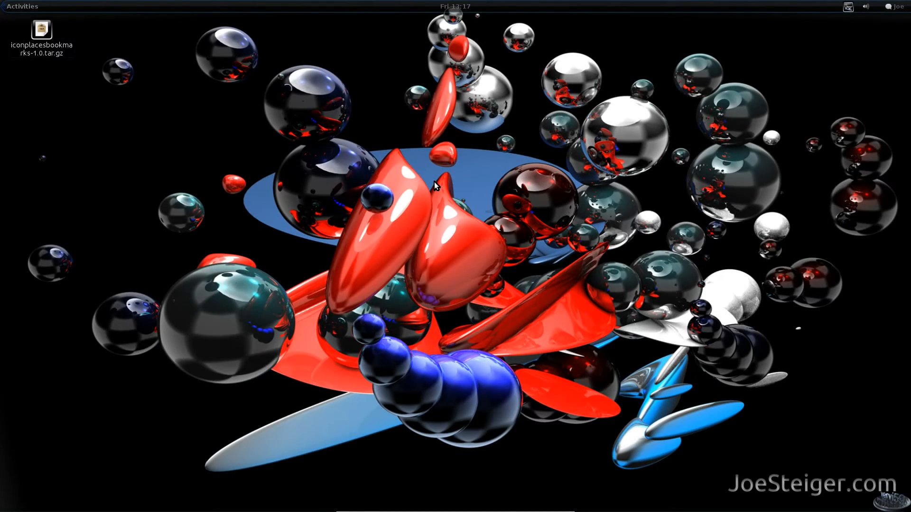
Launch Files from the Activities dash and show hidden files in the home folder.
click(22, 7)
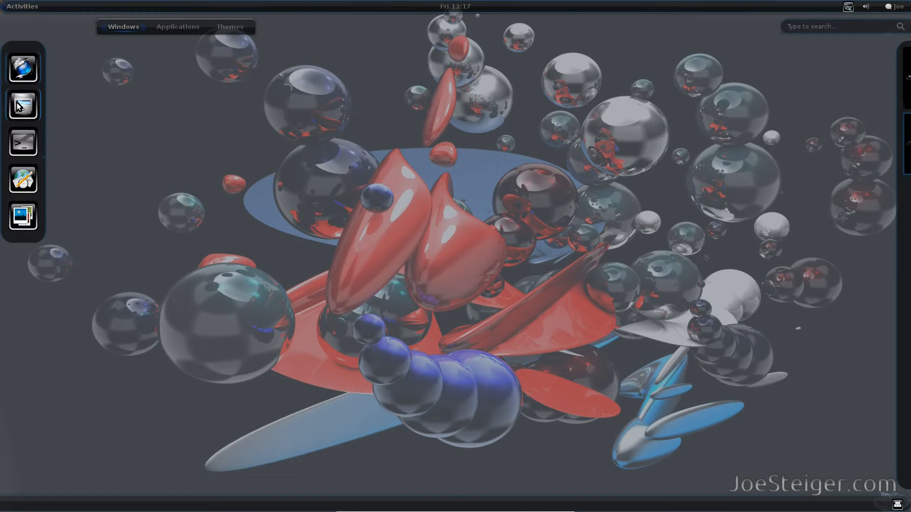
click(23, 105)
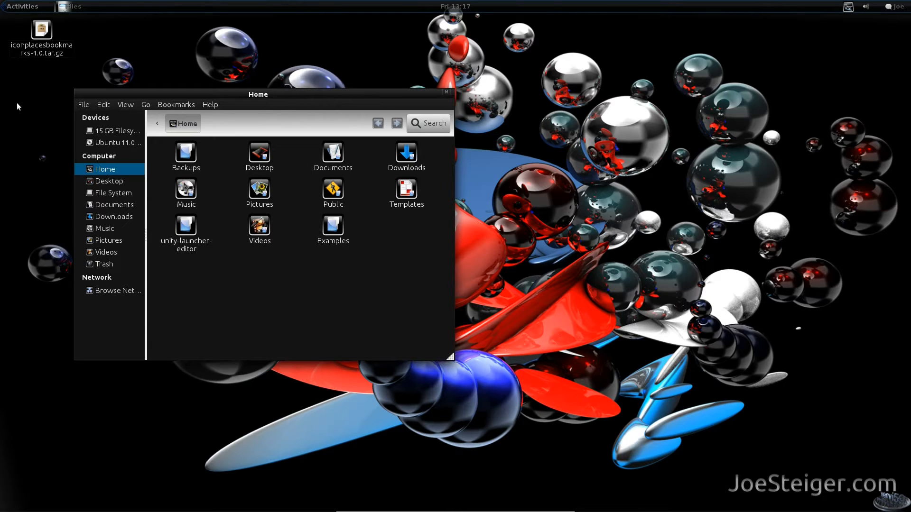
mouse_move(124, 104)
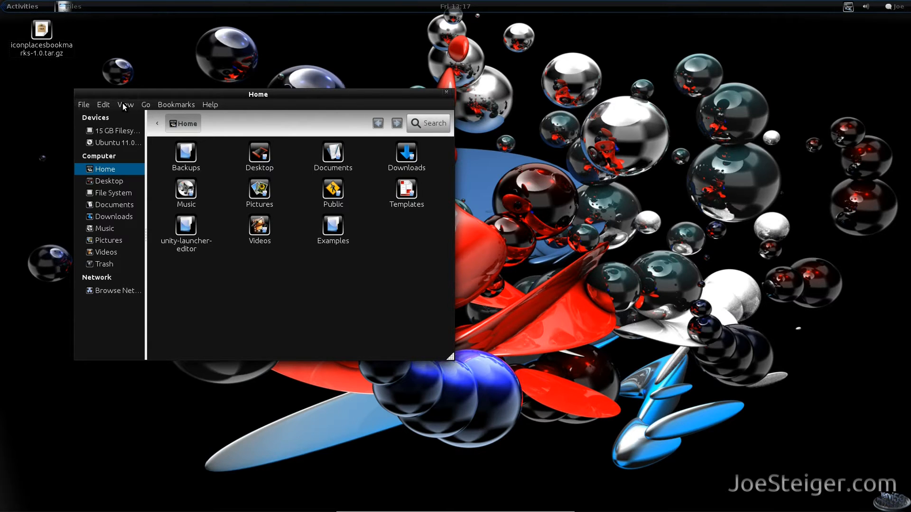
click(126, 104)
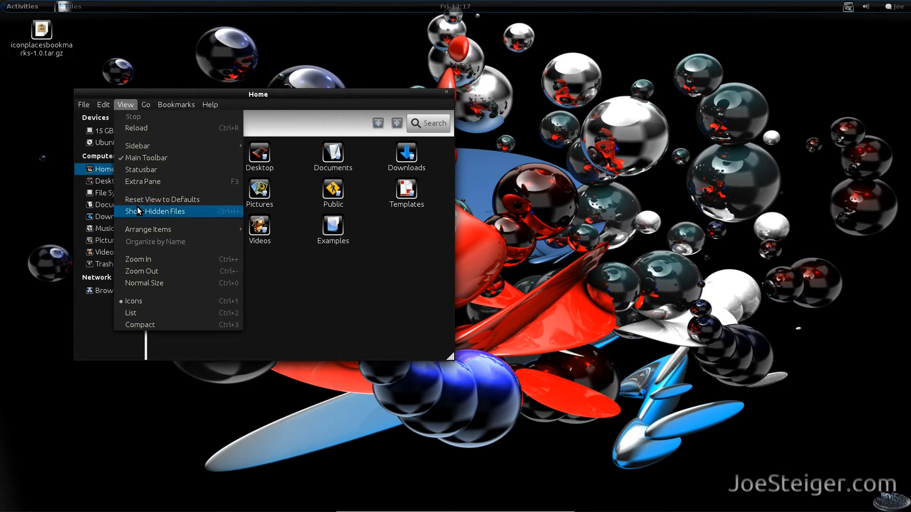
click(161, 211)
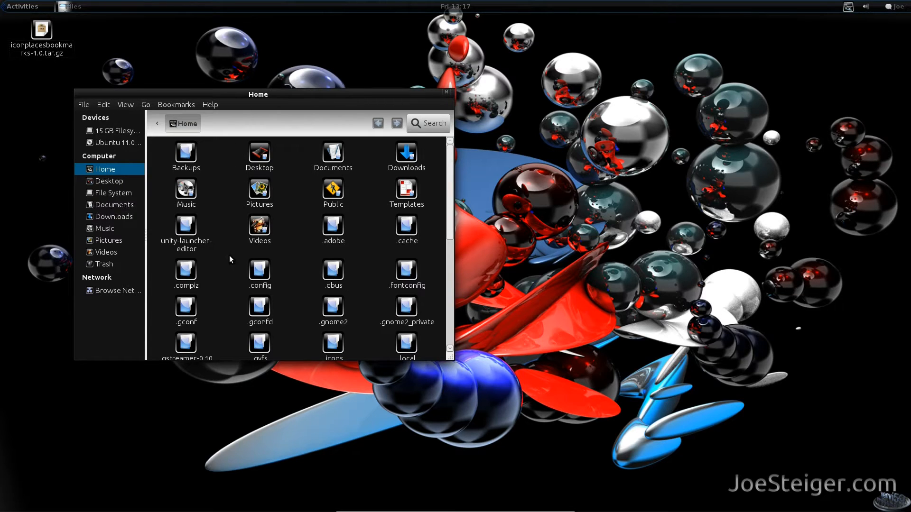
scroll(down, 3)
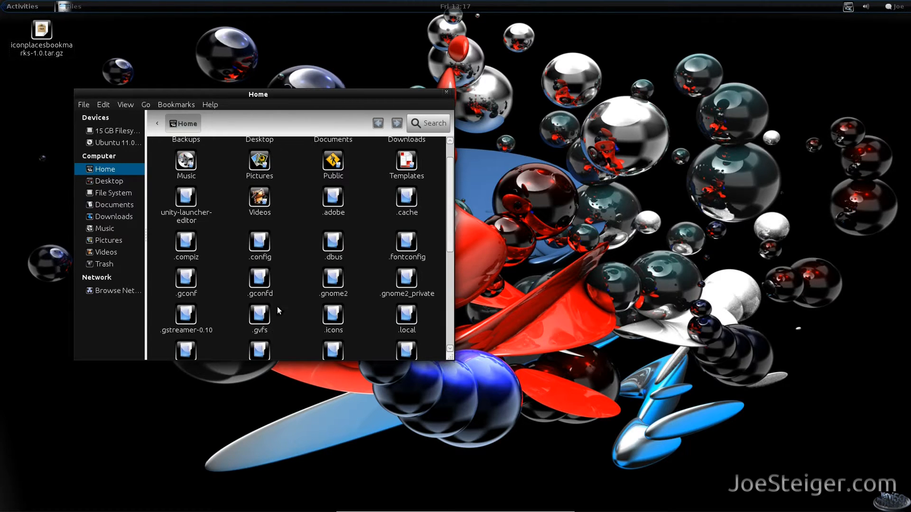
Navigate into .local/share/gnome-shell/extensions and select the downloaded extension archive on the desktop.
double_click(407, 319)
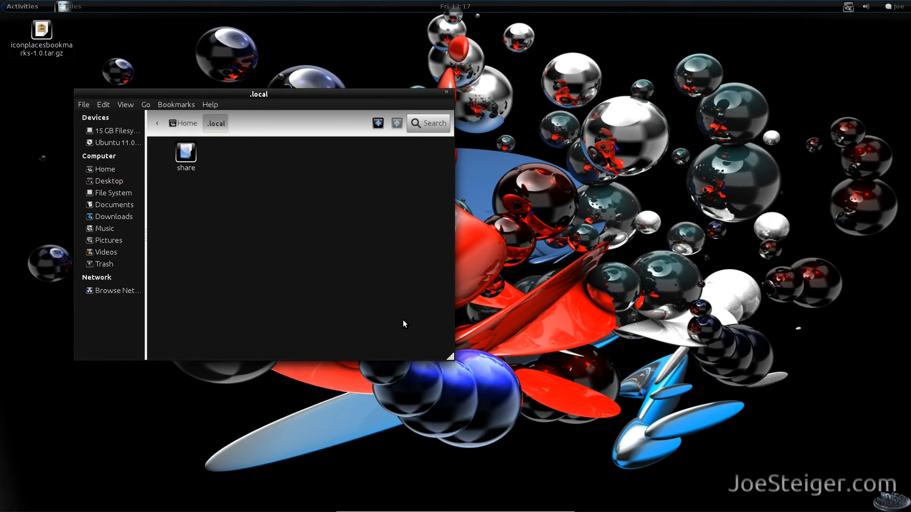
double_click(185, 152)
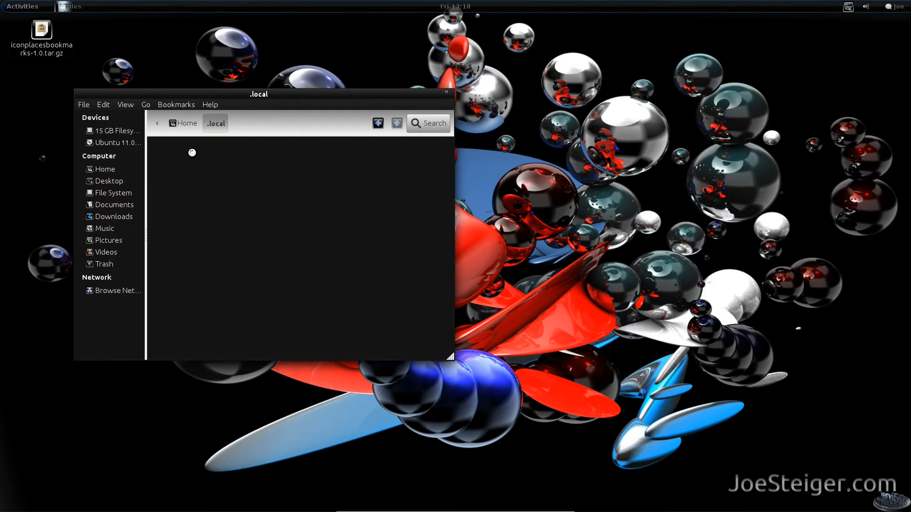
double_click(186, 153)
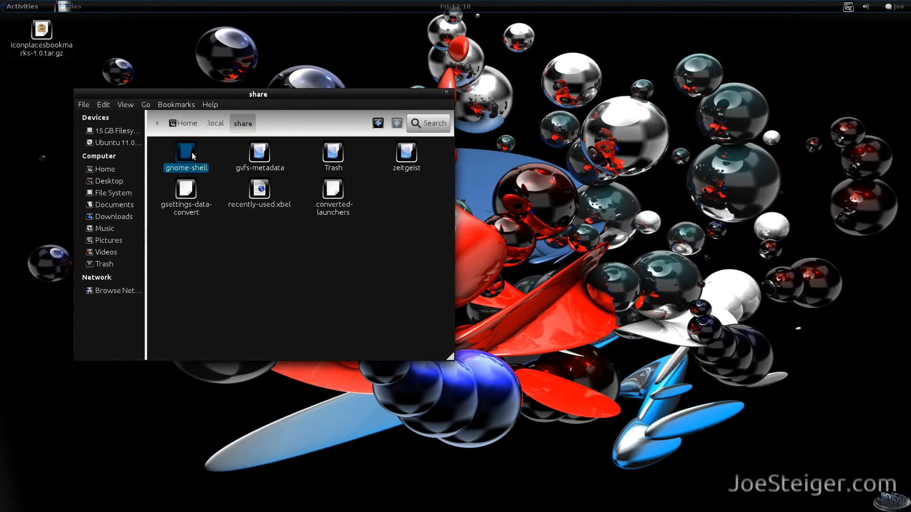
double_click(186, 152)
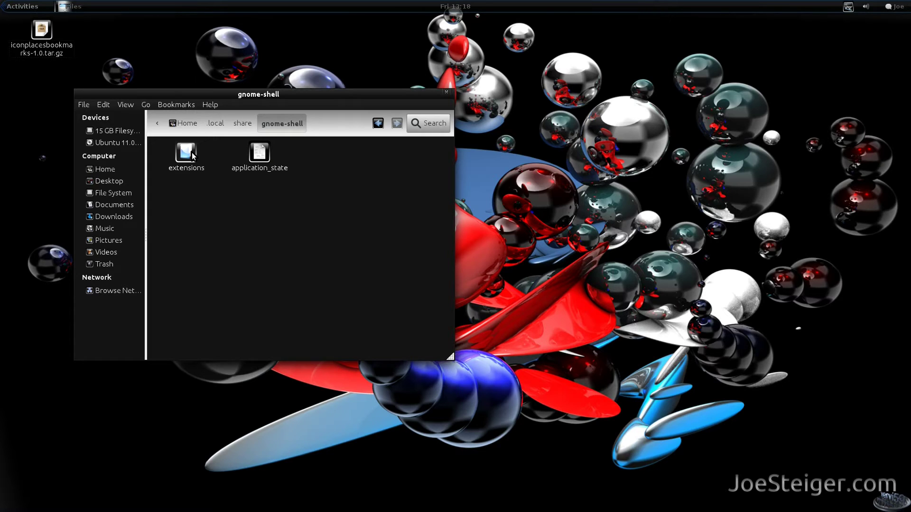
double_click(186, 152)
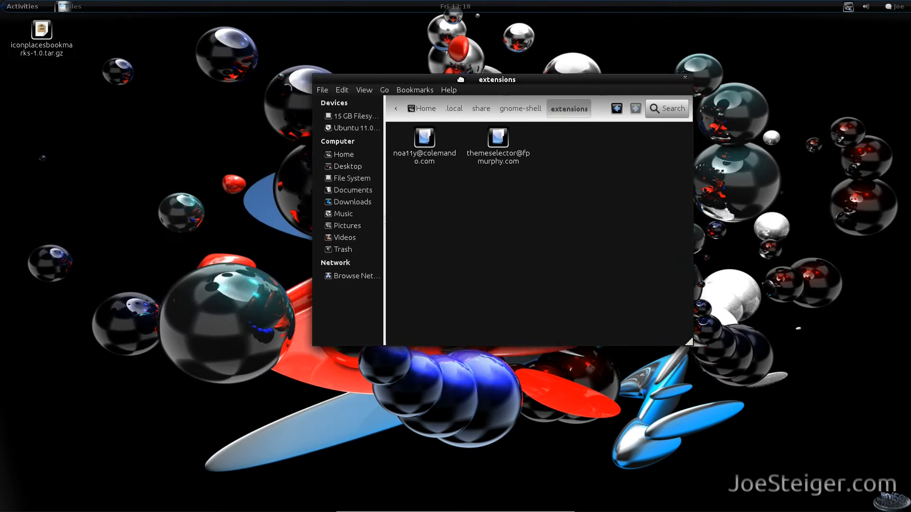
click(41, 35)
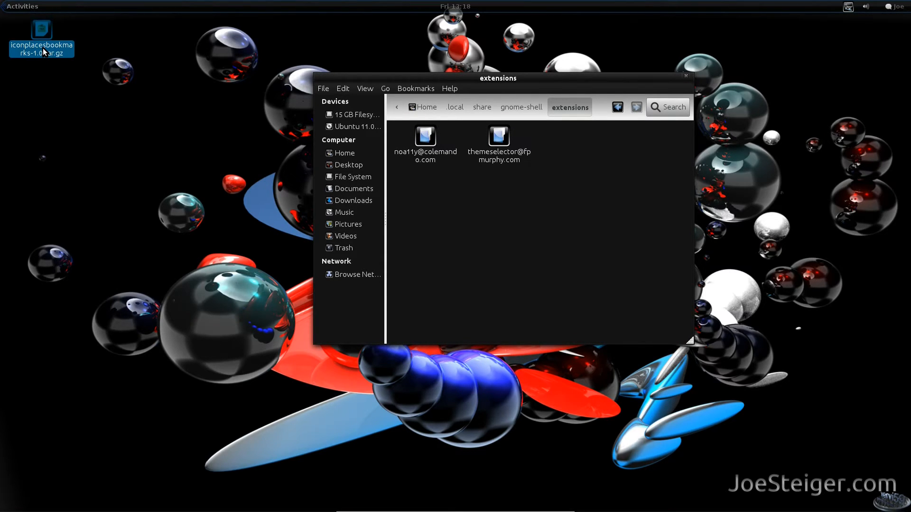
Extract the tar.gz on the desktop, move the extracted folder into extensions, and close Files.
right_click(41, 32)
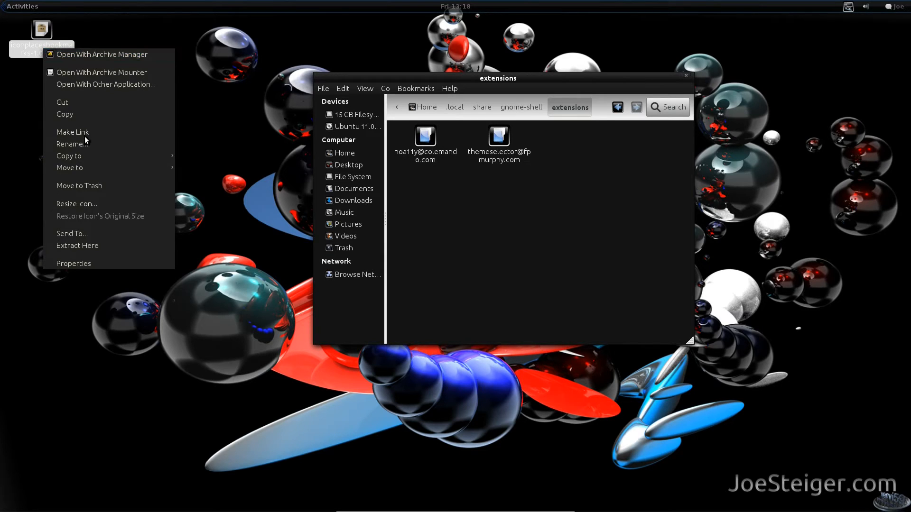
click(97, 246)
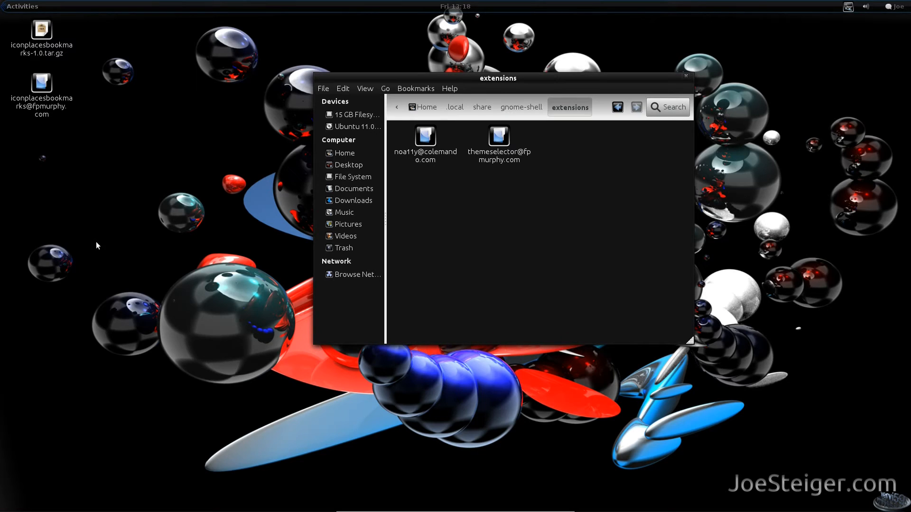
click(41, 87)
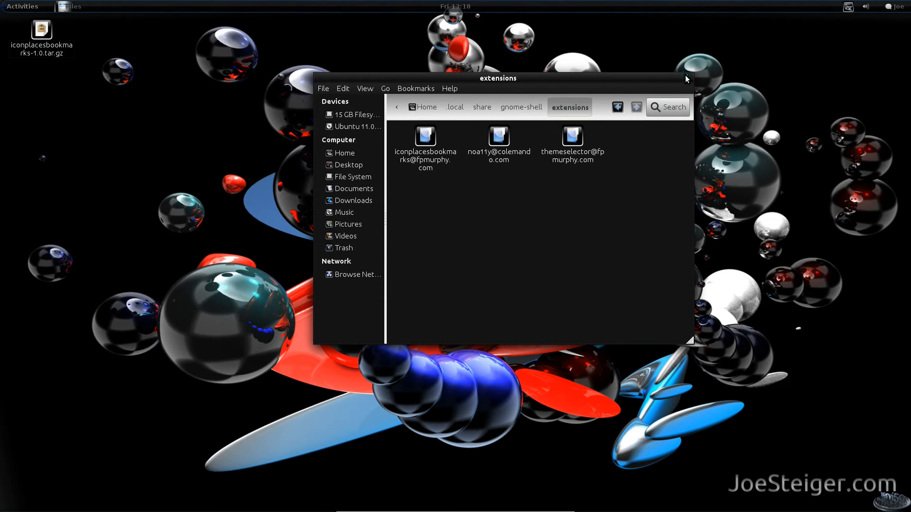
click(685, 79)
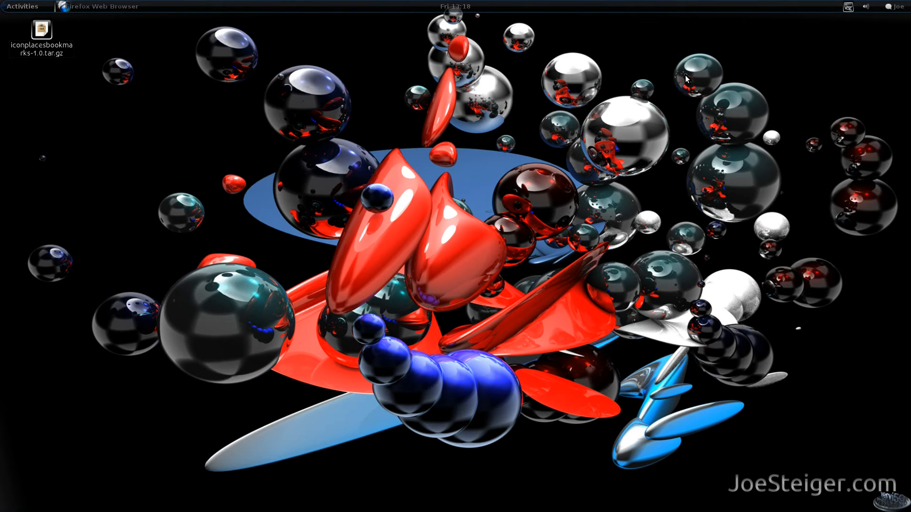
Restart GNOME Shell by running 'r' from the Alt+F2 command prompt.
key(Alt+F2)
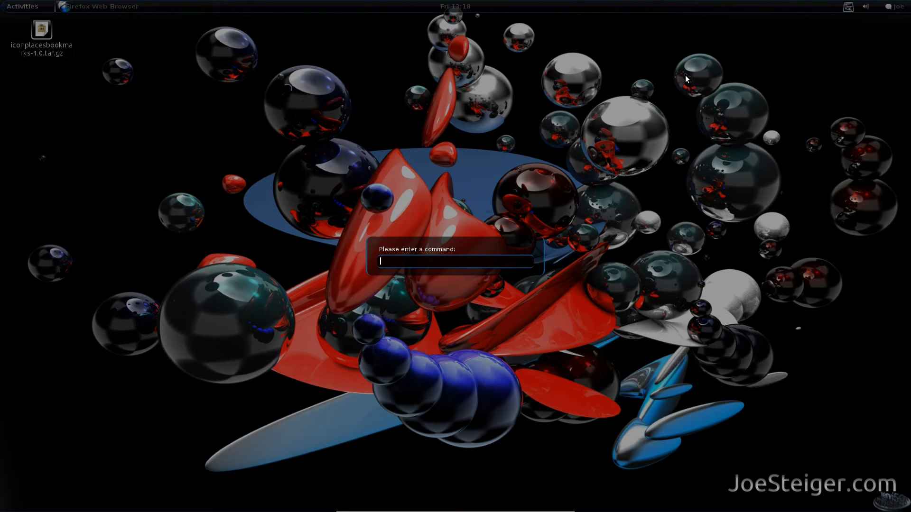
text(r)
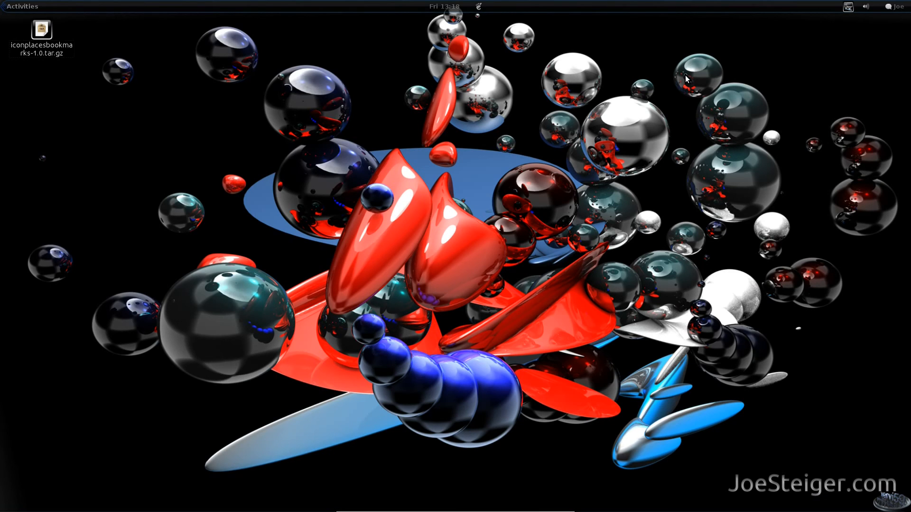
mouse_move(476, 8)
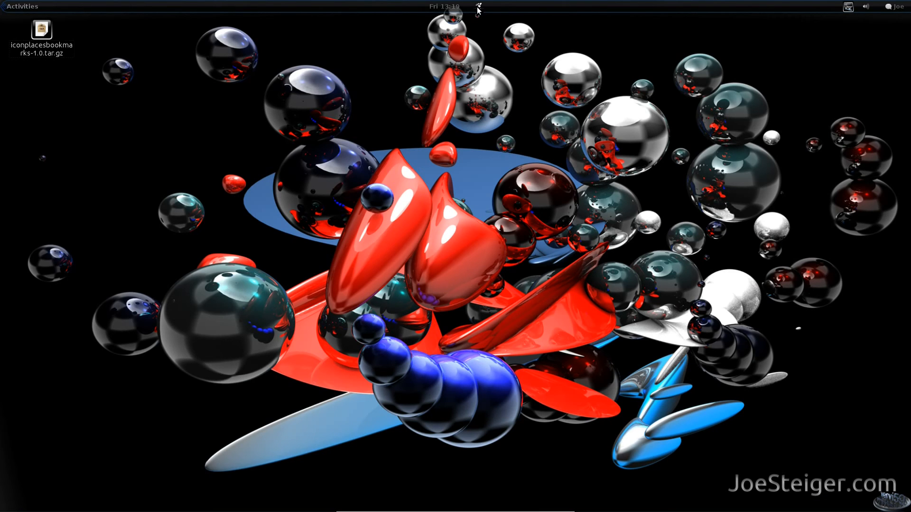
Choose Home Folder from the new places menu in the top bar.
click(477, 7)
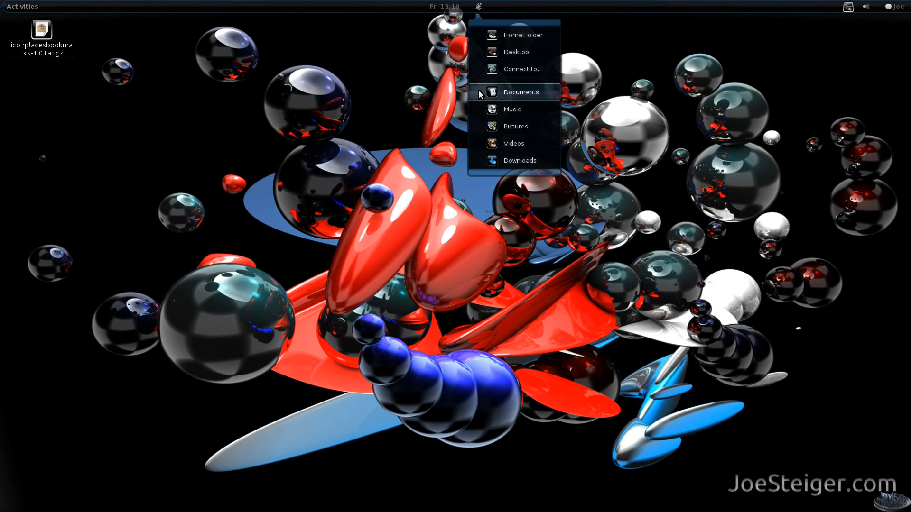
mouse_move(481, 127)
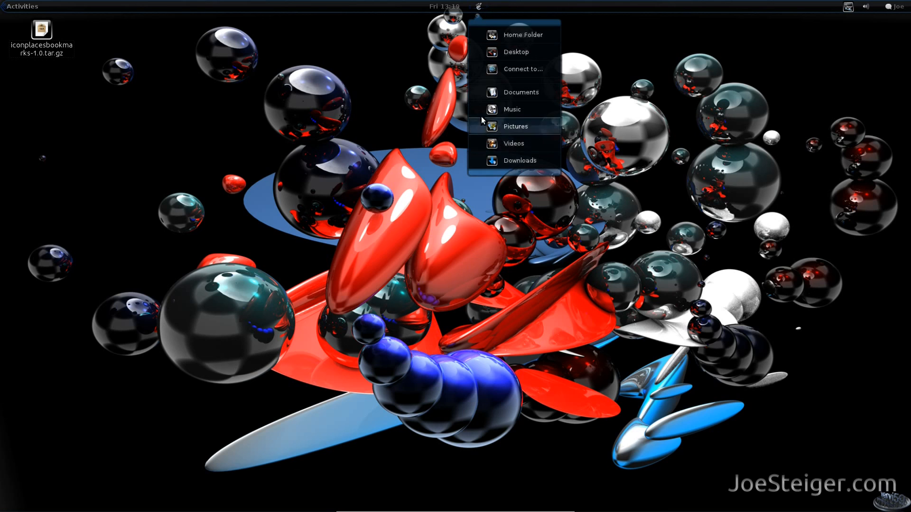
mouse_move(491, 35)
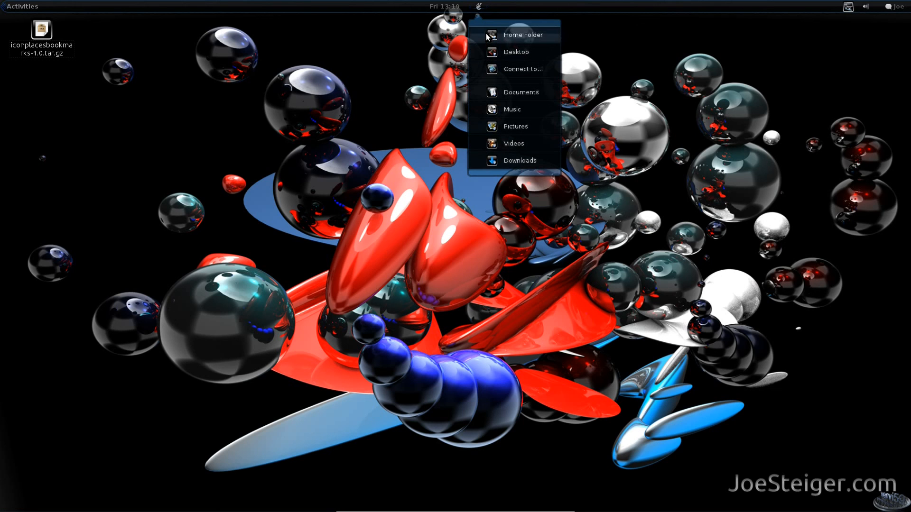
click(522, 35)
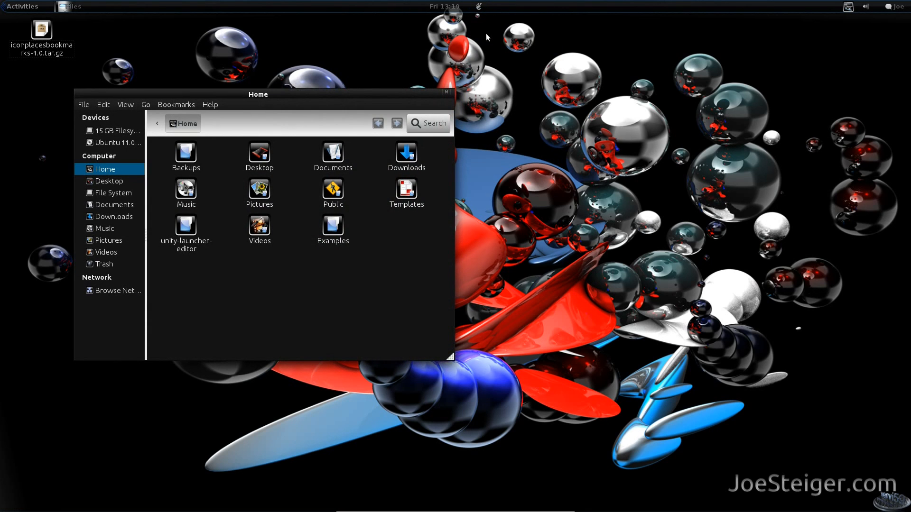